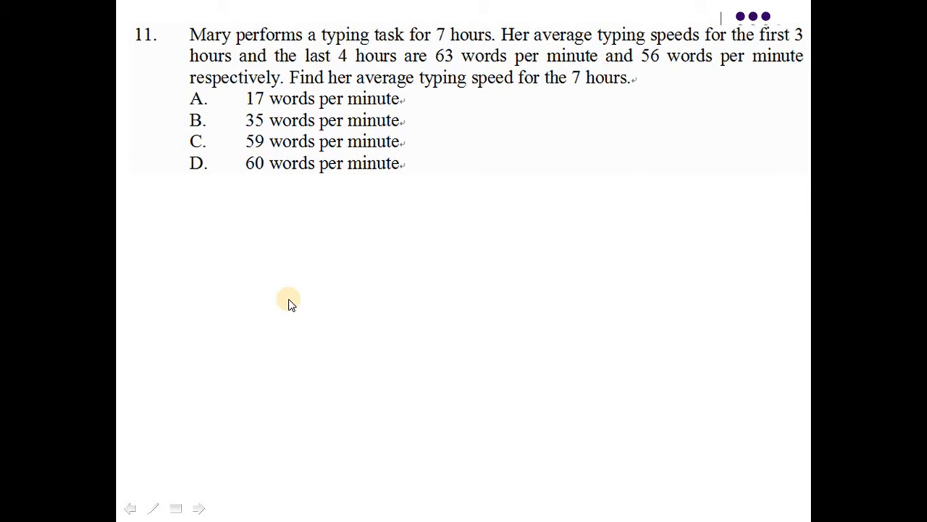
mouse_move(187, 12)
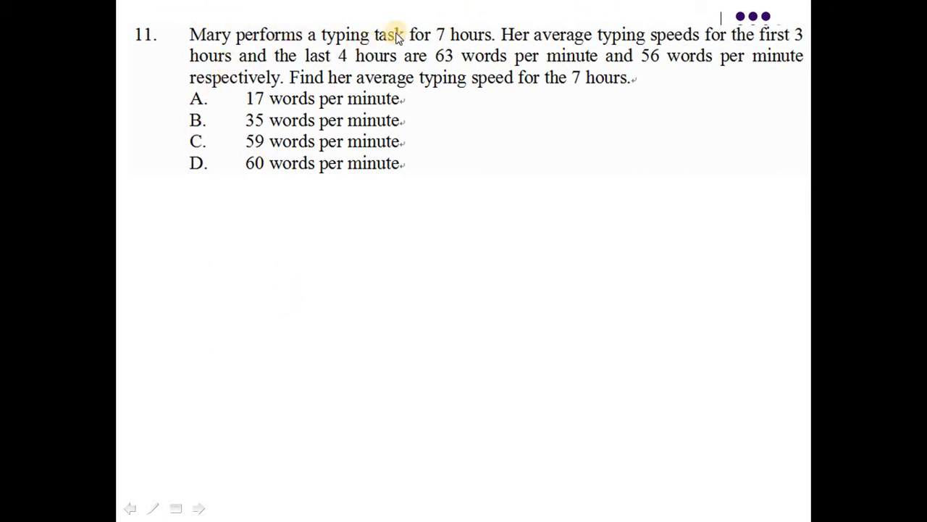
mouse_move(495, 65)
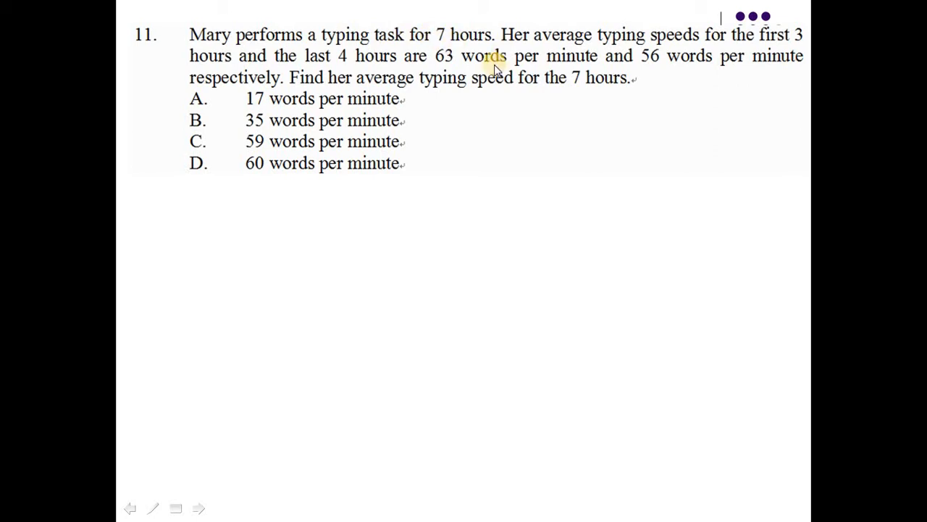
mouse_move(692, 51)
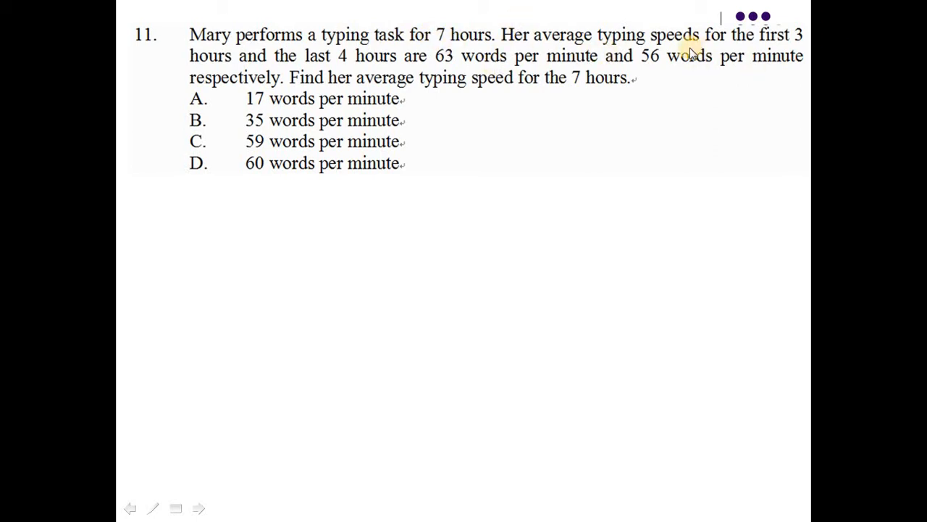
mouse_move(230, 70)
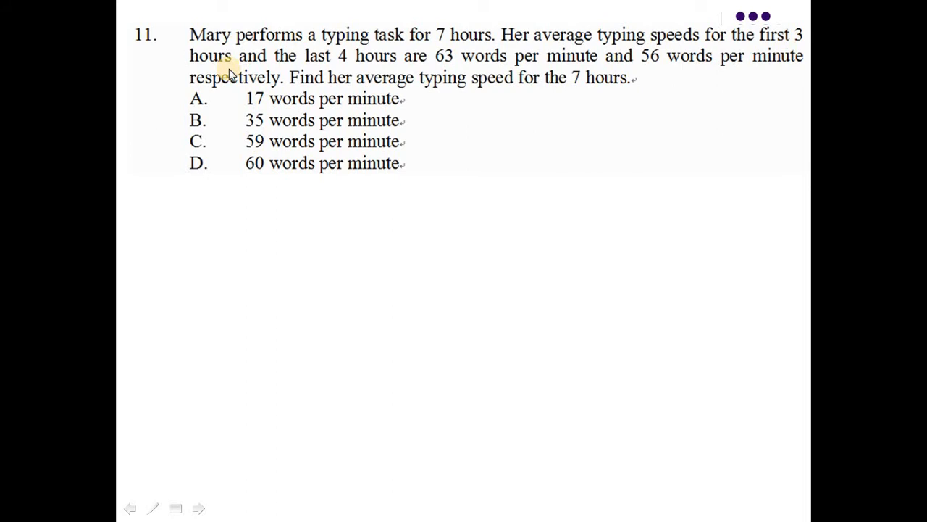
mouse_move(605, 69)
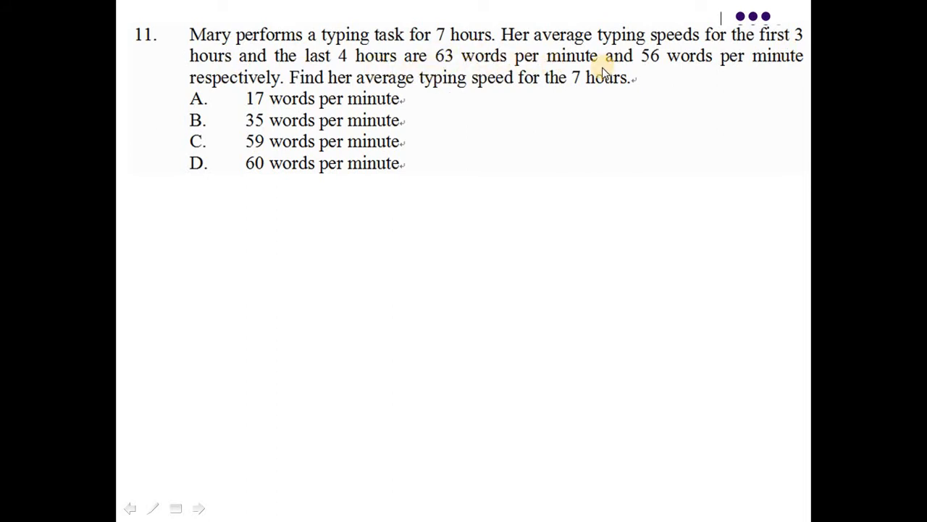
mouse_move(672, 50)
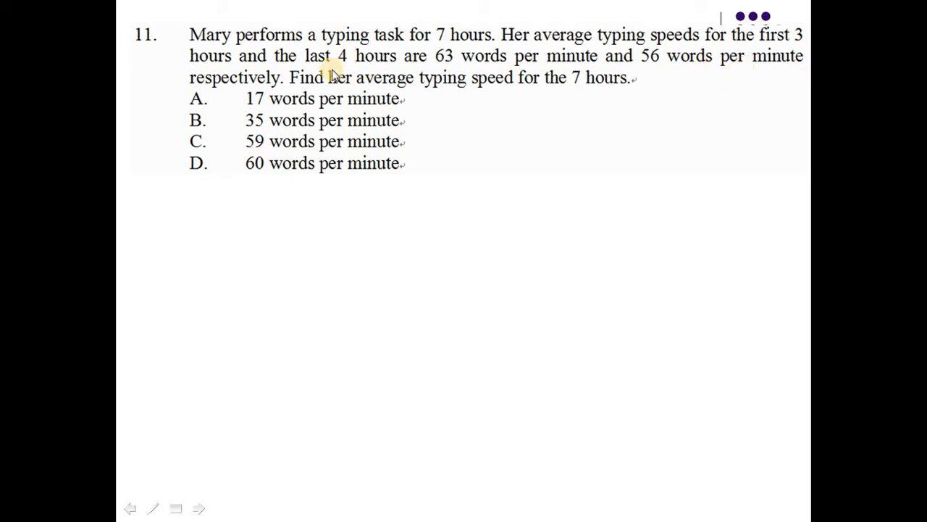
mouse_move(399, 101)
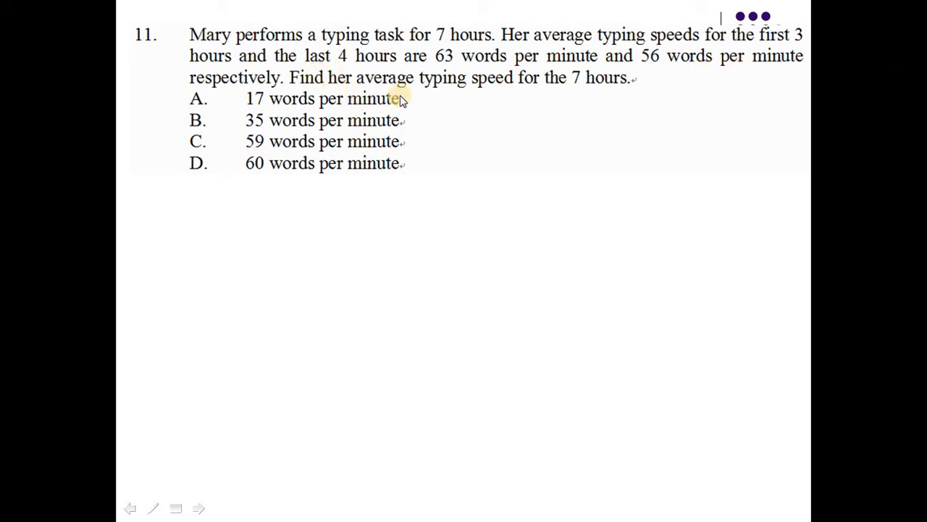
mouse_move(449, 190)
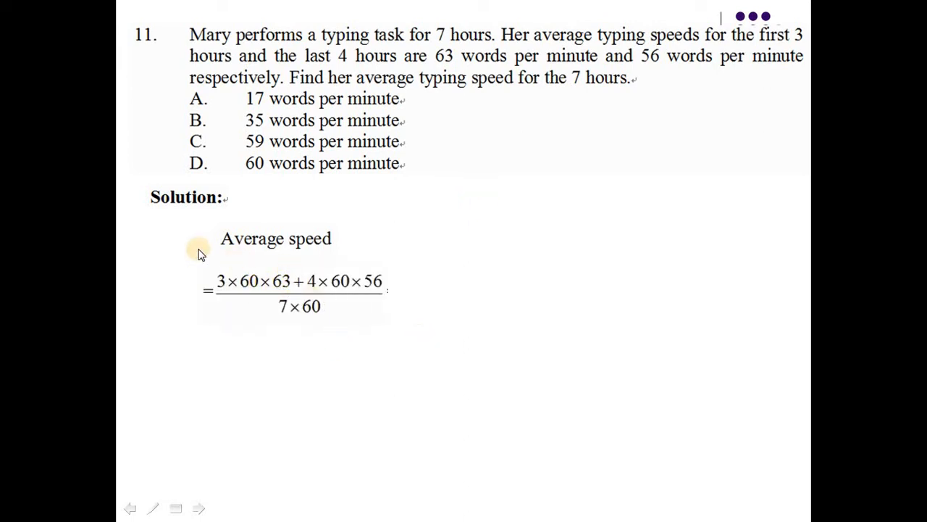
mouse_move(607, 90)
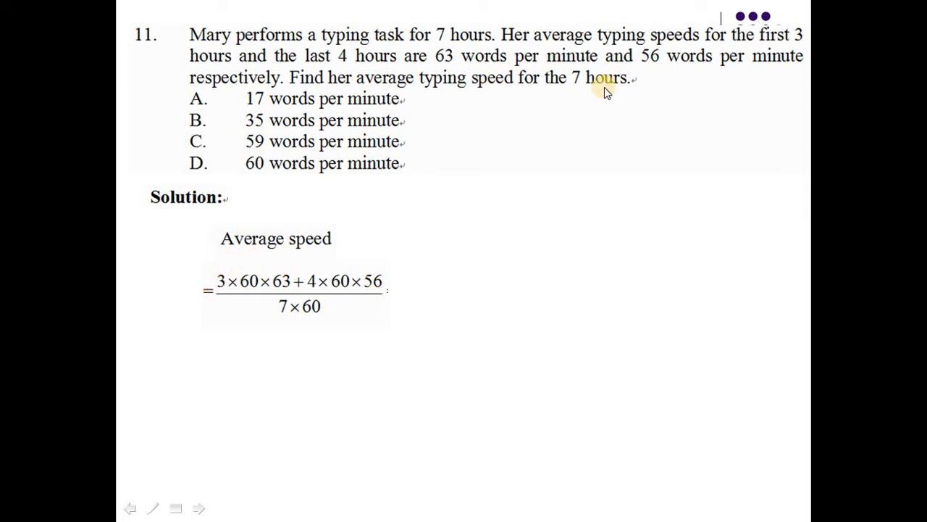
mouse_move(205, 300)
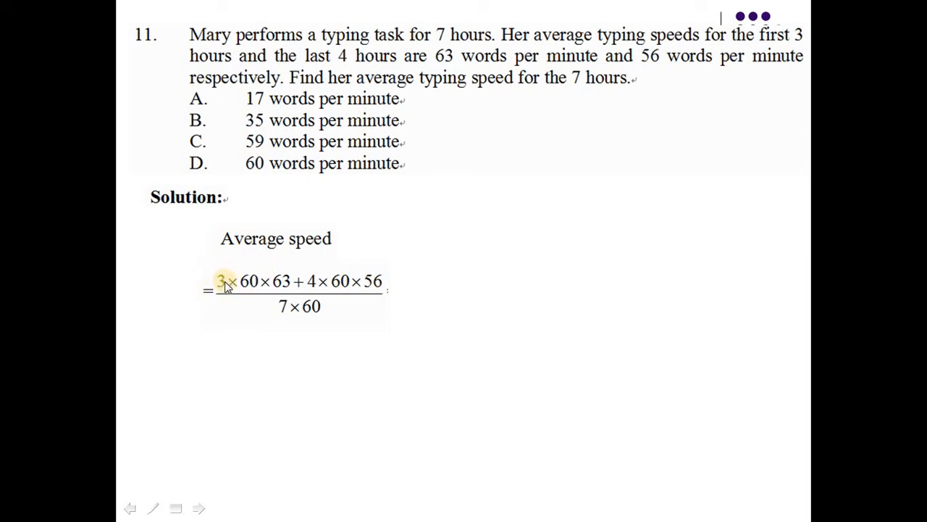
mouse_move(217, 264)
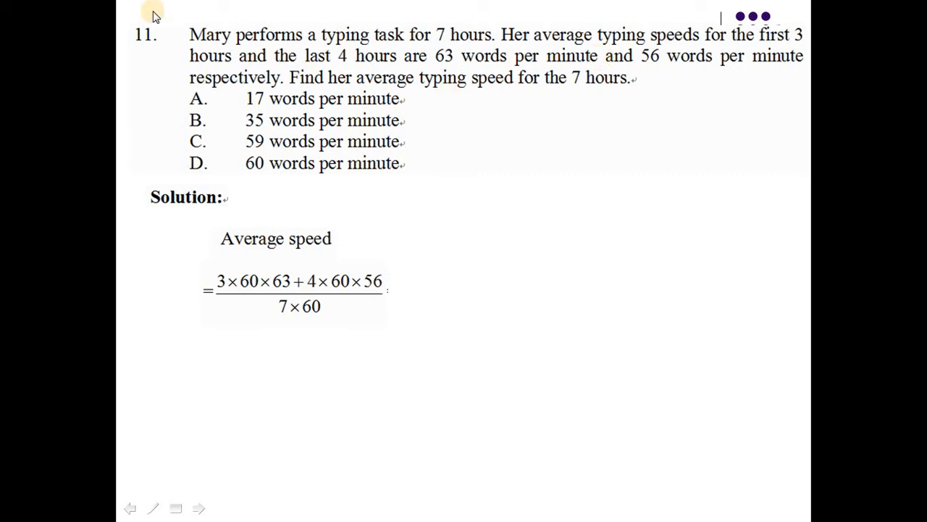
mouse_move(281, 219)
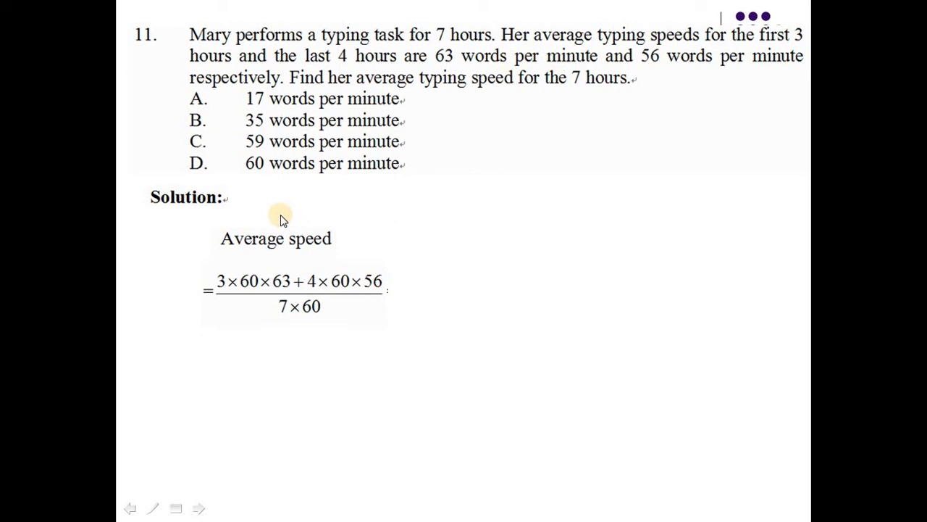
mouse_move(284, 283)
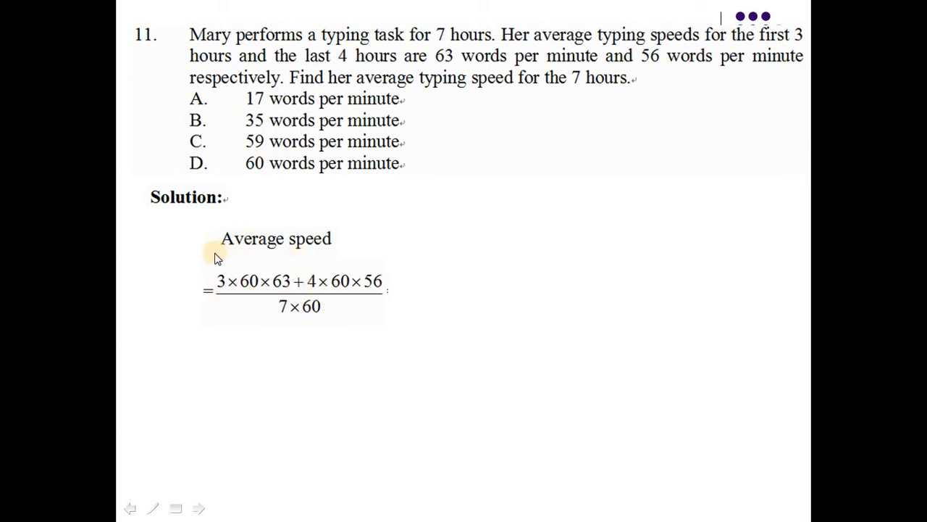
mouse_move(346, 297)
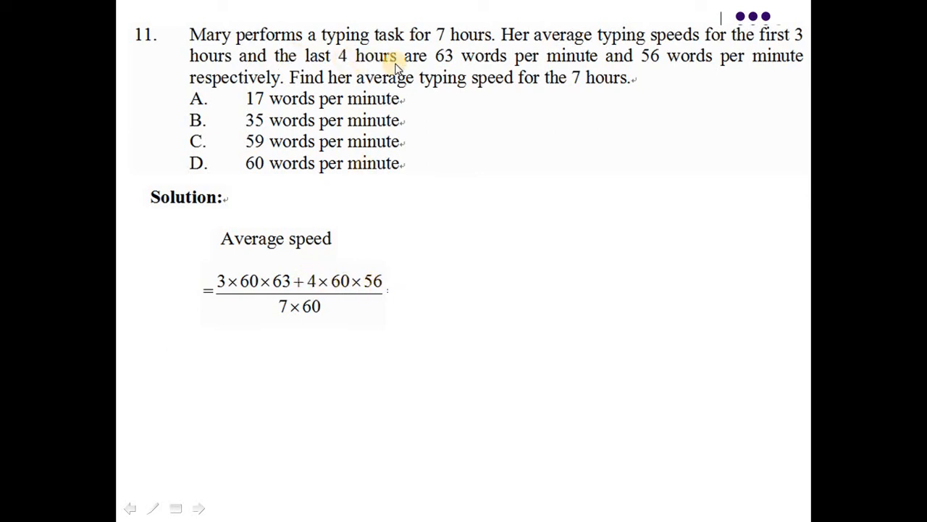
mouse_move(348, 283)
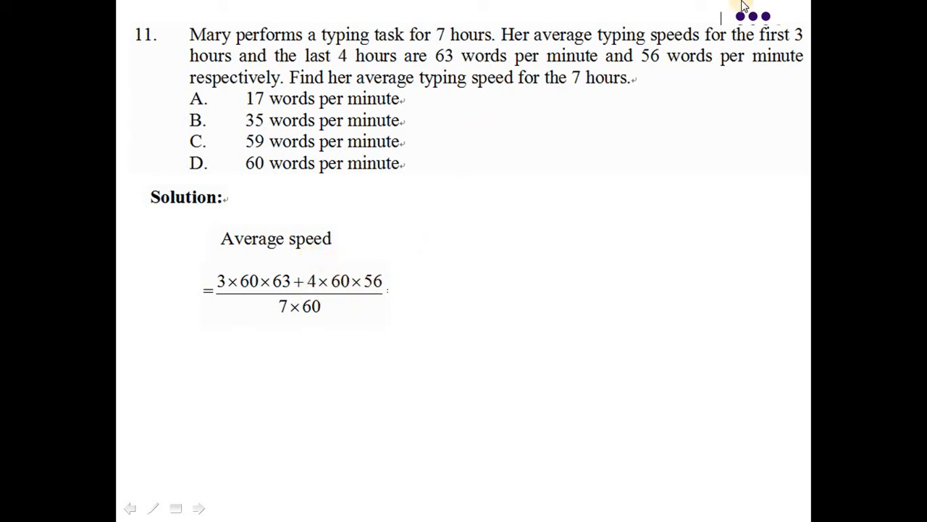
mouse_move(504, 189)
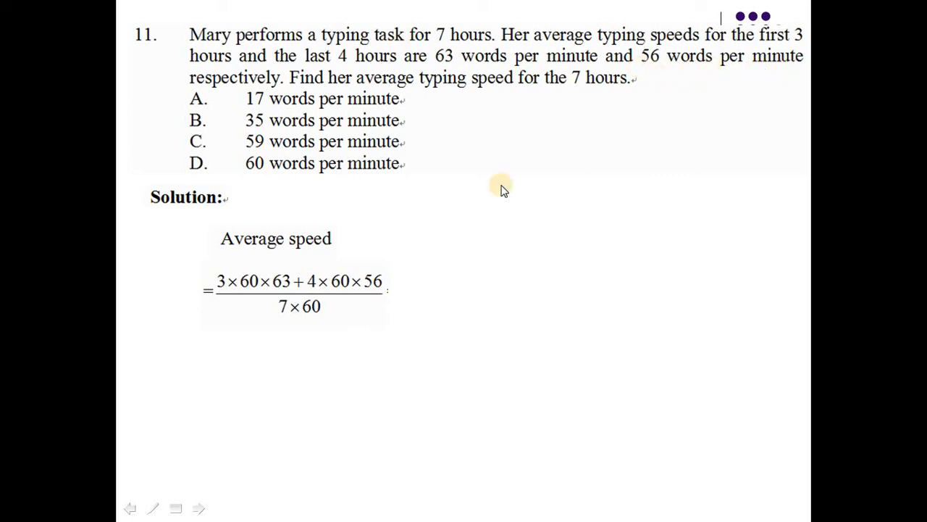
mouse_move(391, 284)
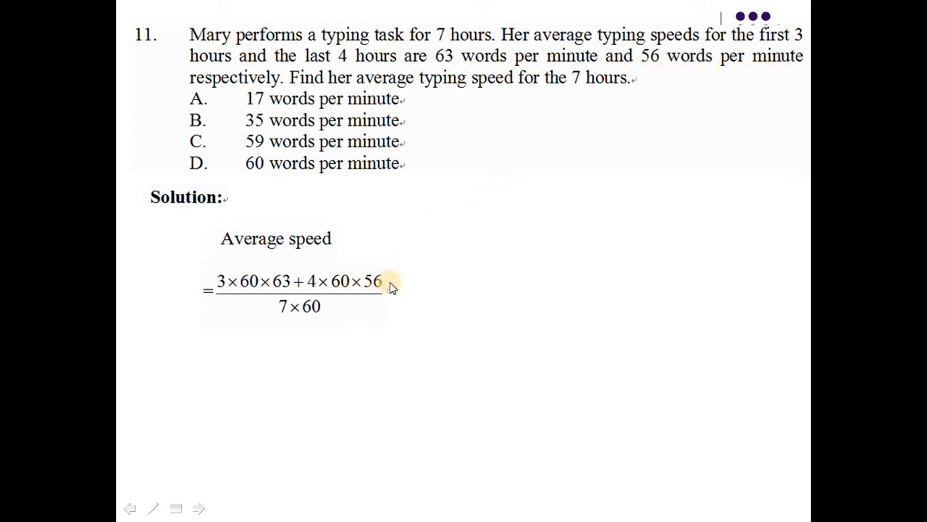
mouse_move(246, 272)
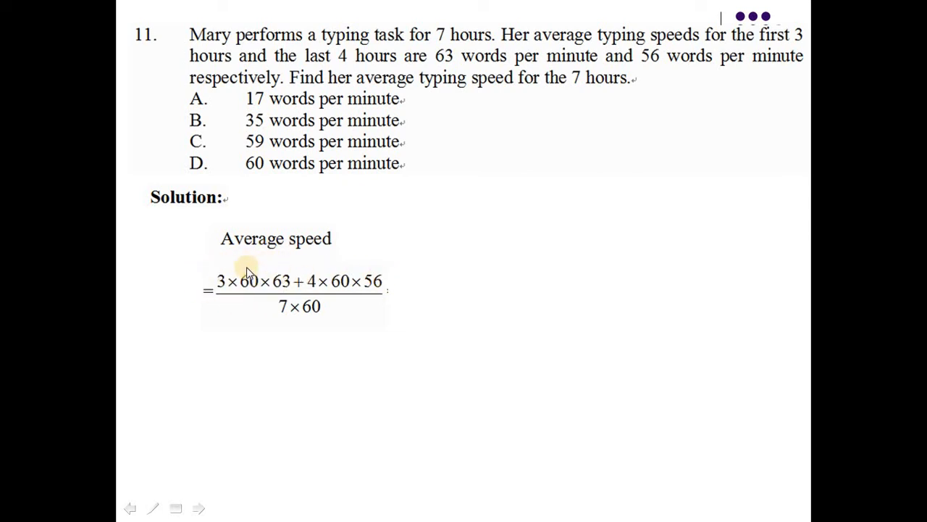
mouse_move(389, 300)
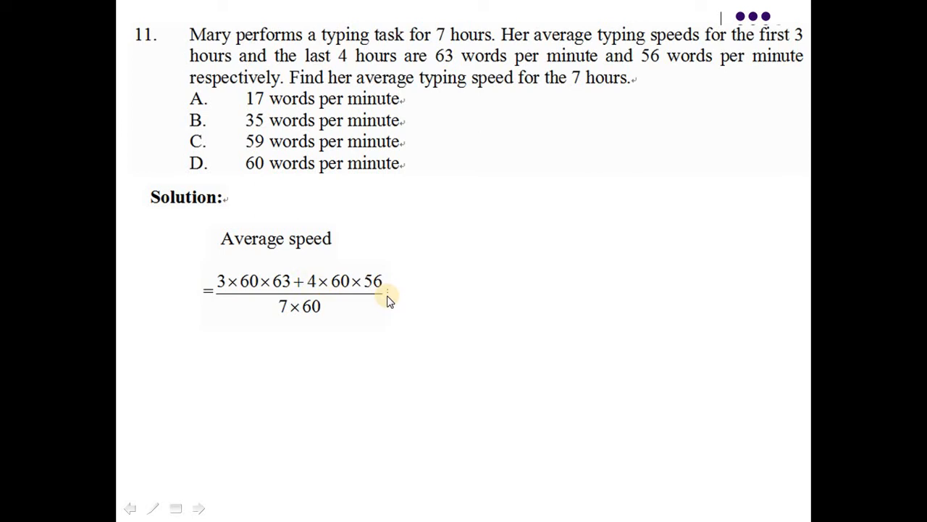
mouse_move(403, 263)
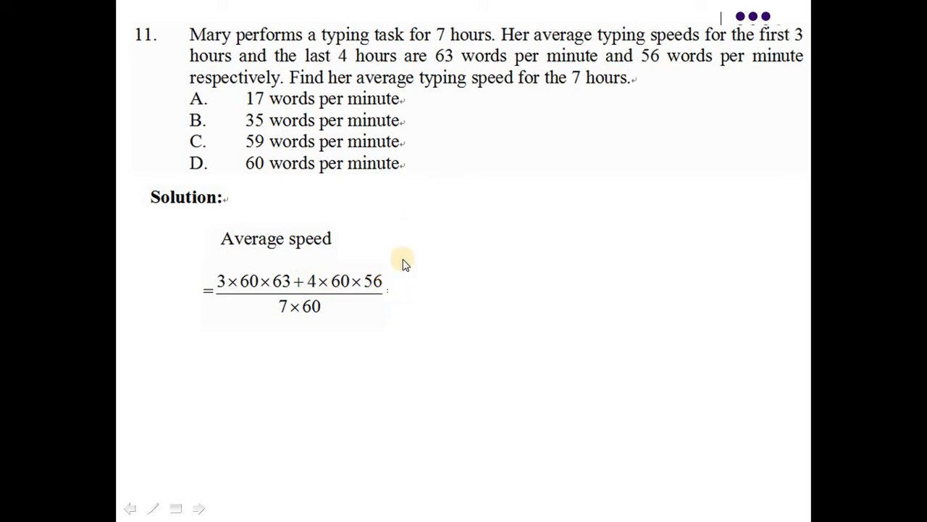
mouse_move(452, 159)
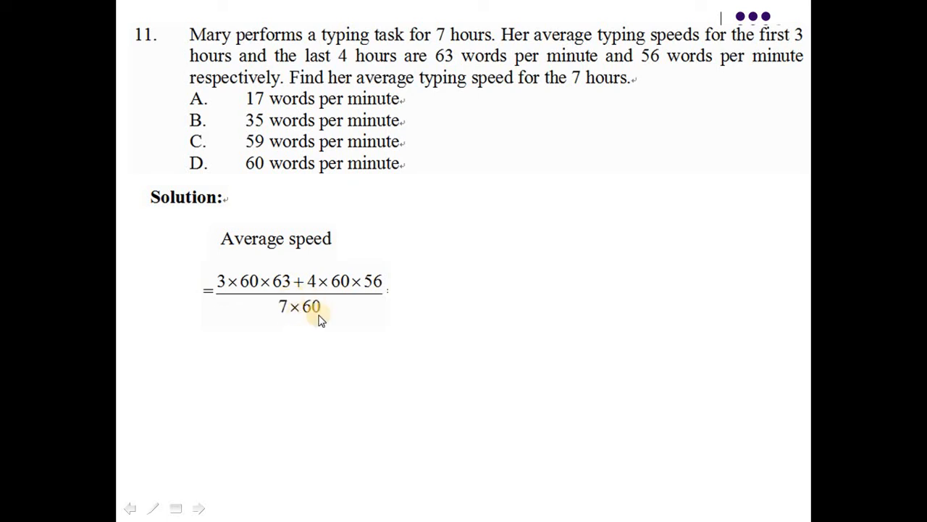
mouse_move(355, 330)
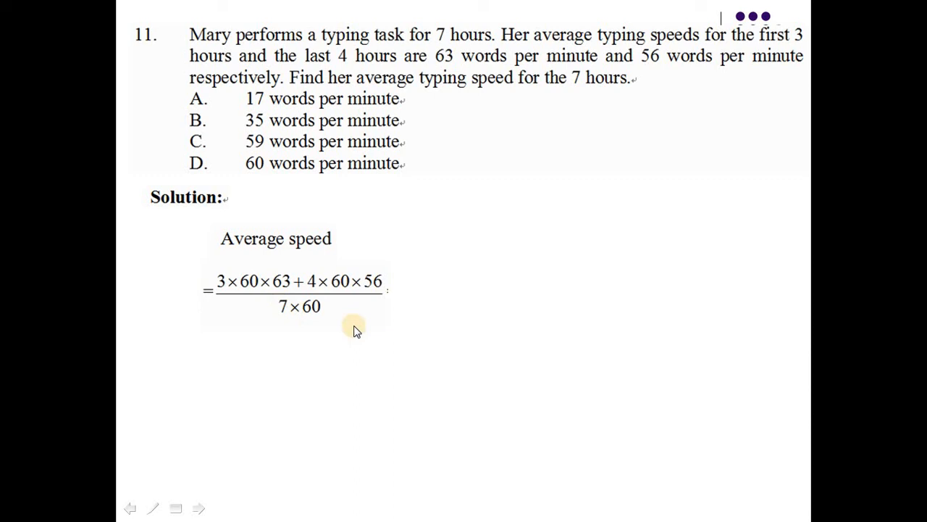
mouse_move(205, 255)
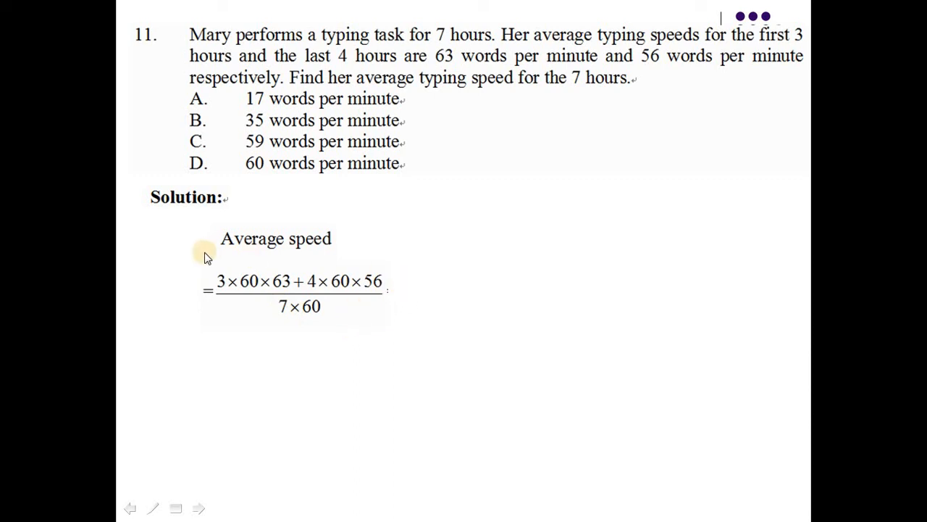
mouse_move(287, 326)
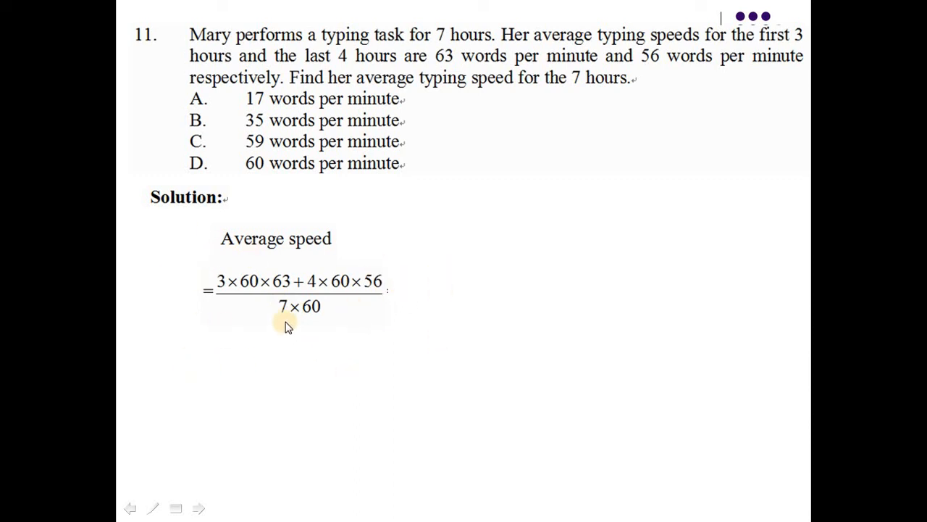
Step: Reveal the next solution line beneath the average speed fraction
click(323, 340)
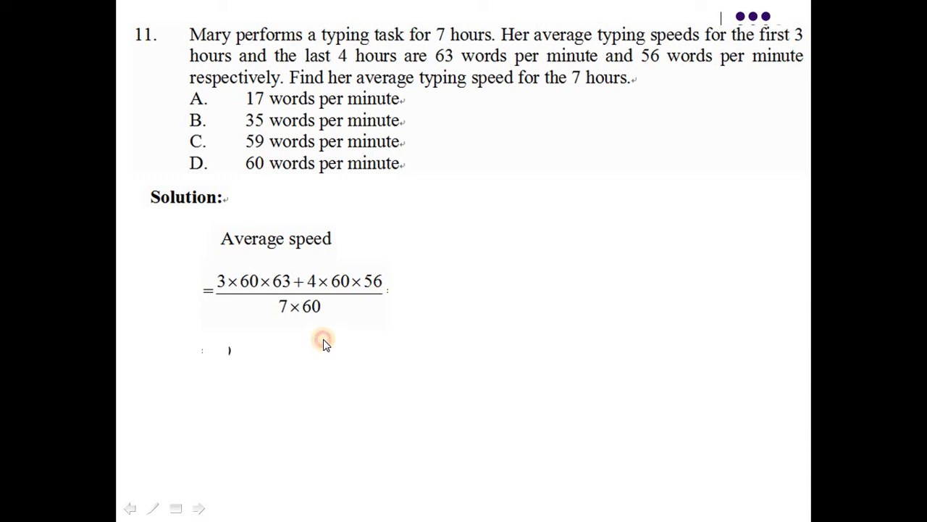